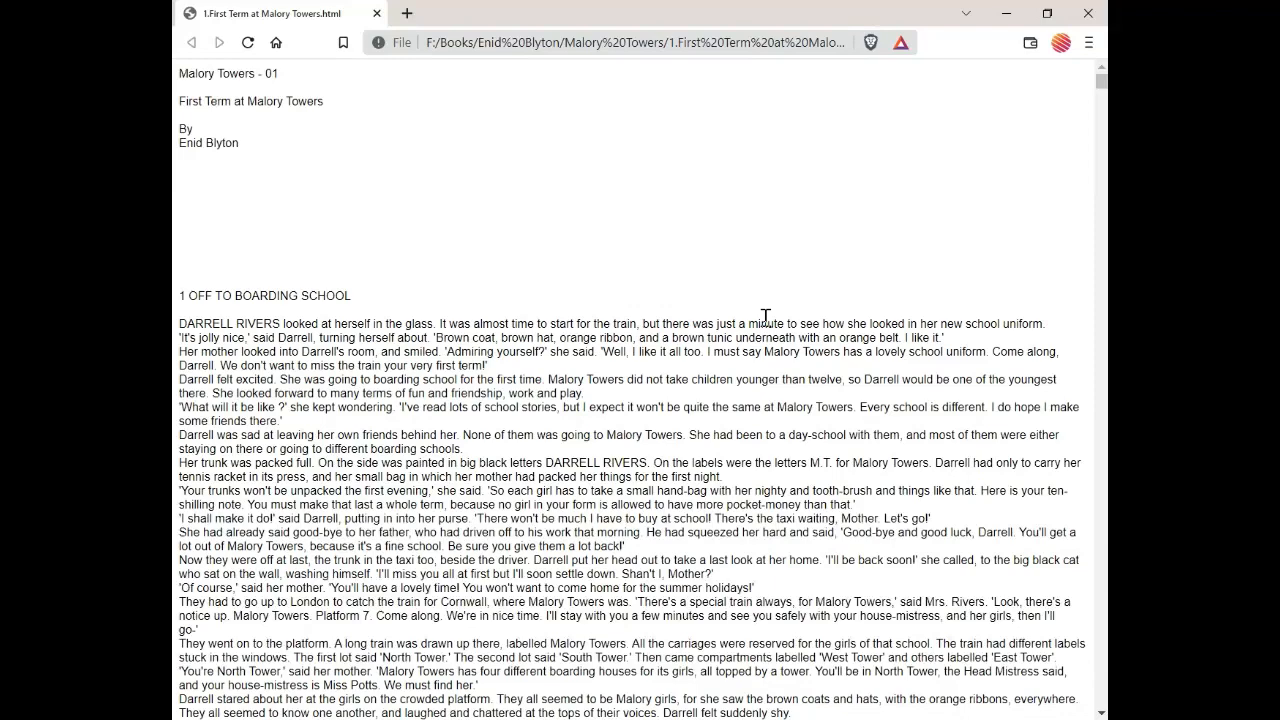
scroll("down", 3)
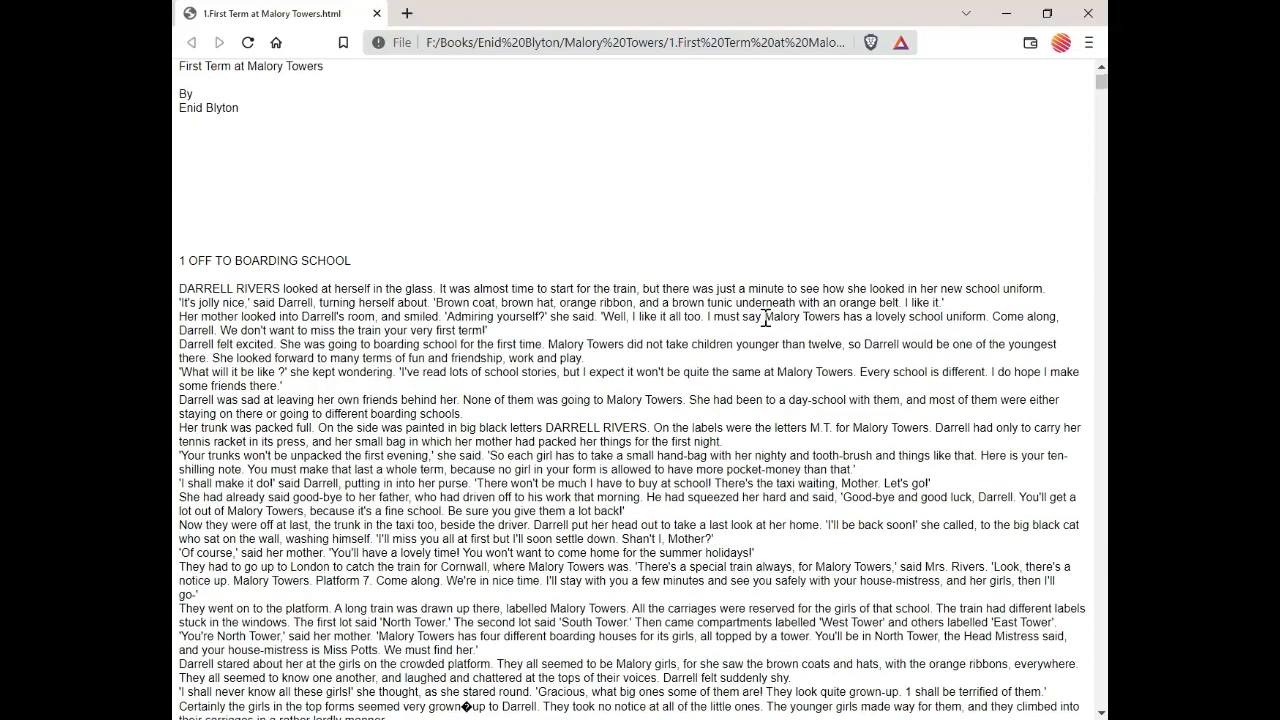
scroll("down", 3)
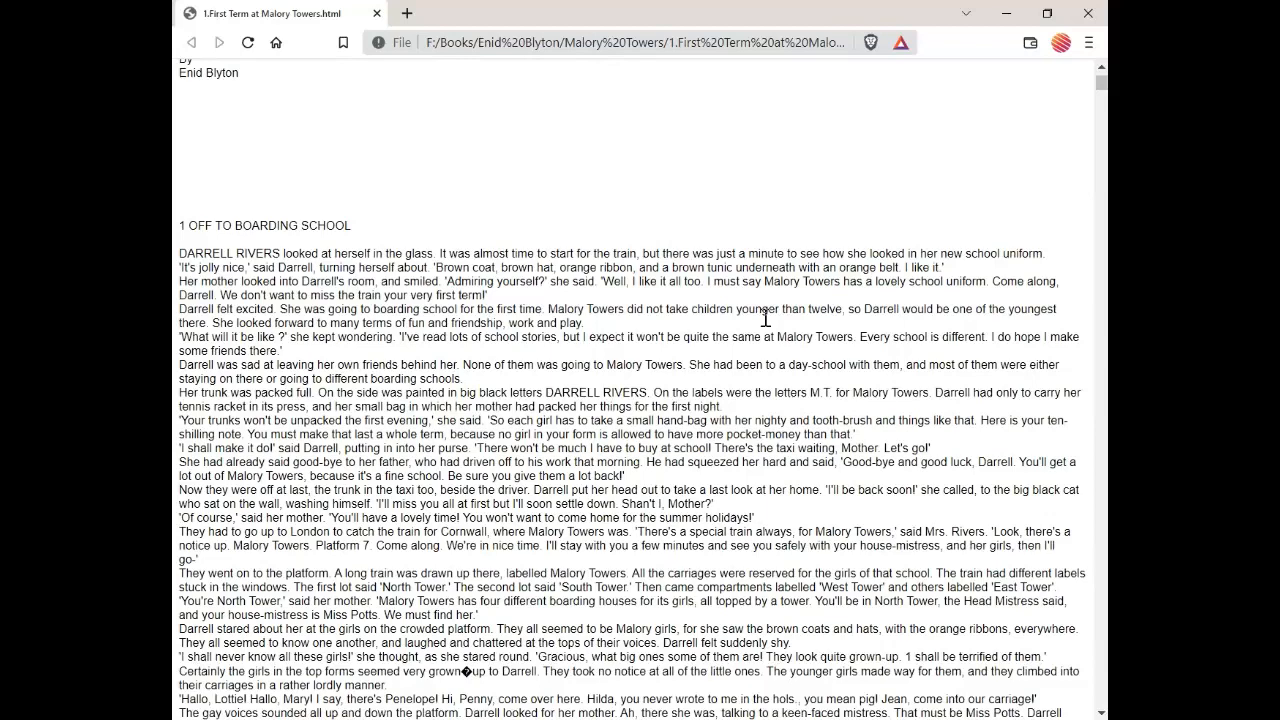
scroll("down", 3)
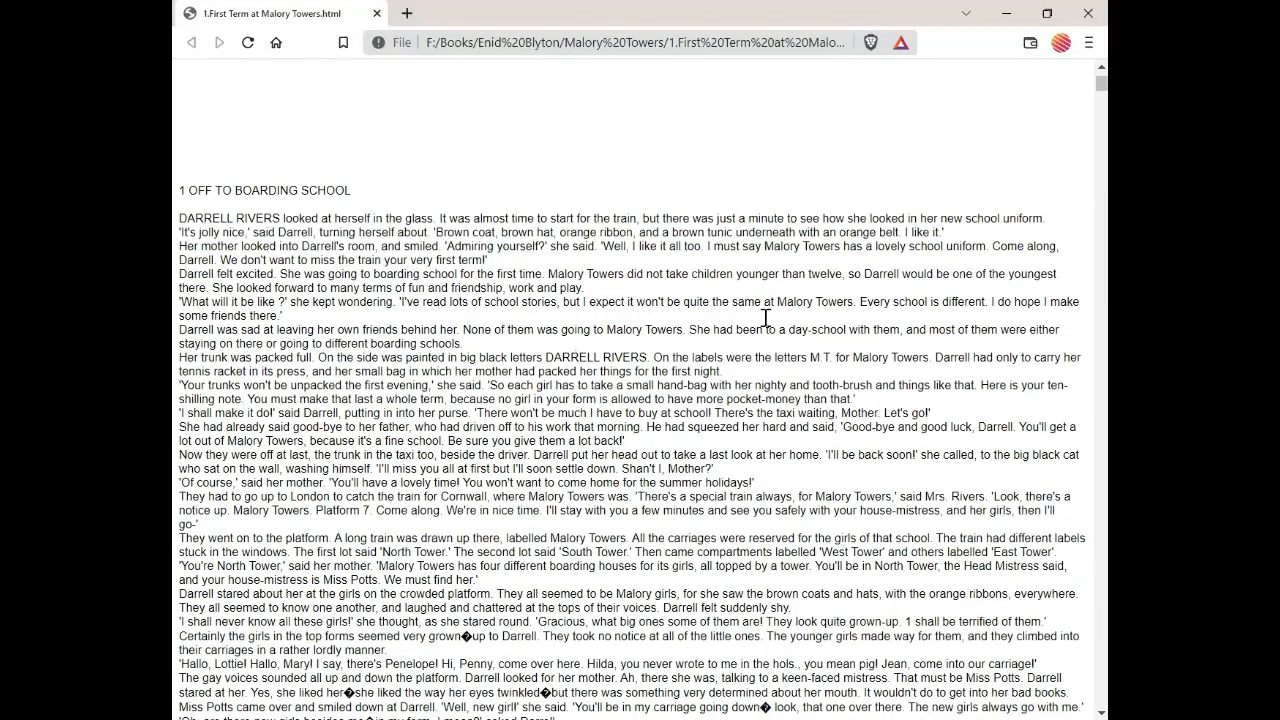
scroll("down", 3)
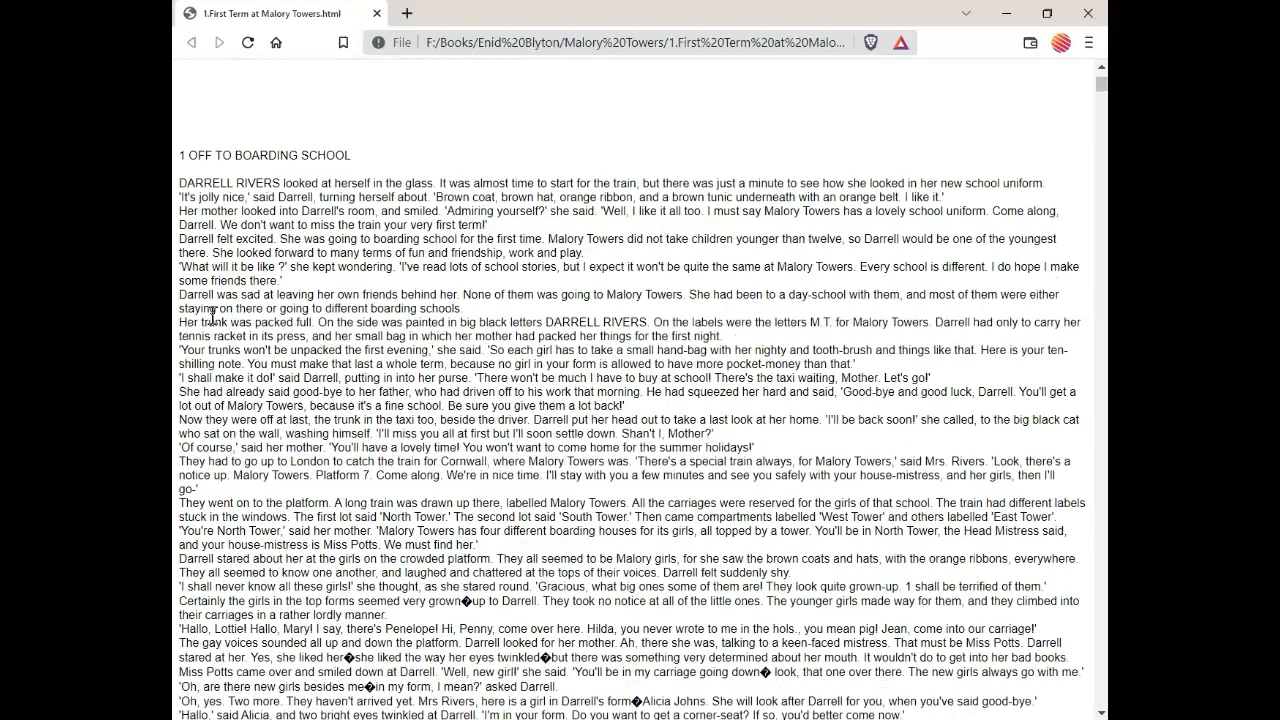
mouse_move(580, 336)
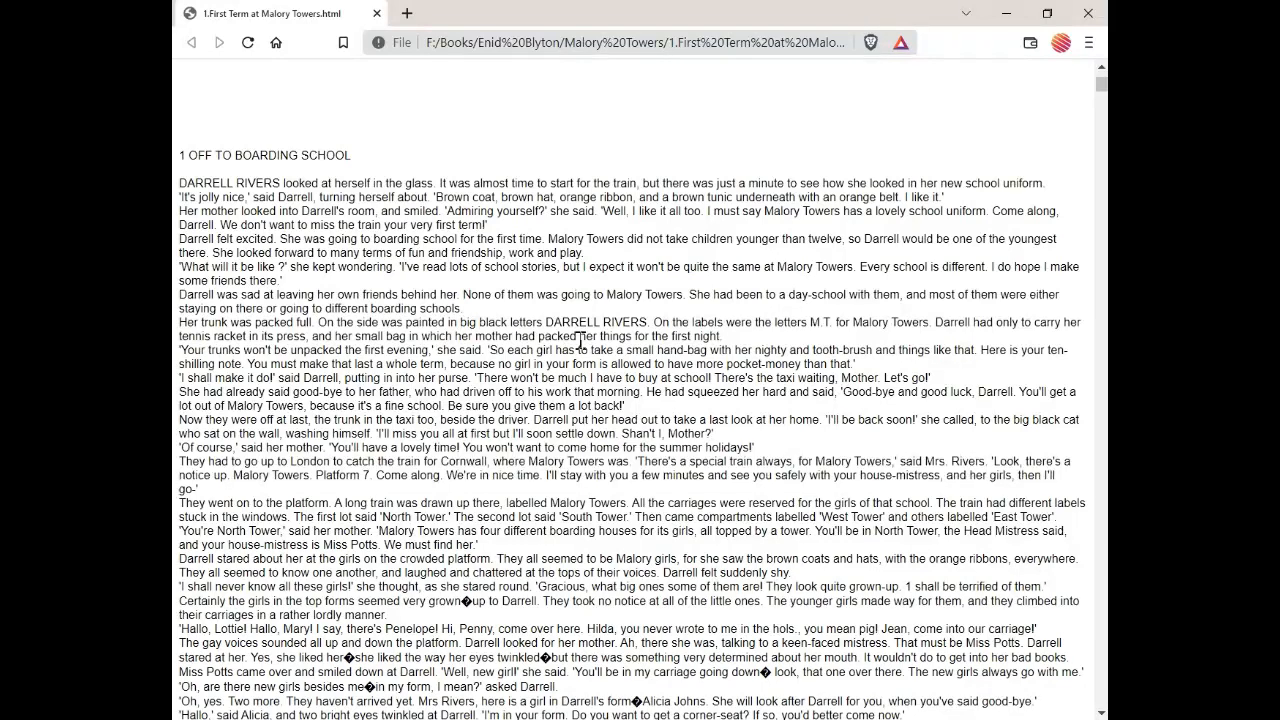
scroll("down", 3)
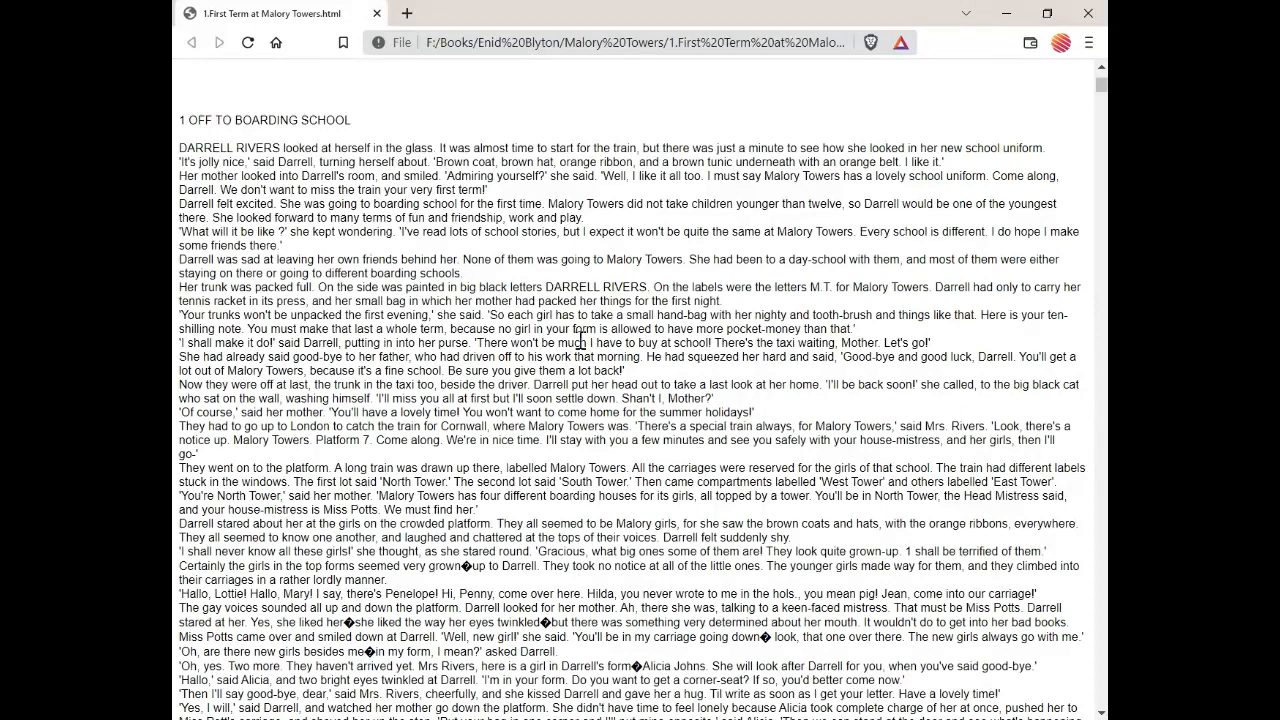
scroll("down", 3)
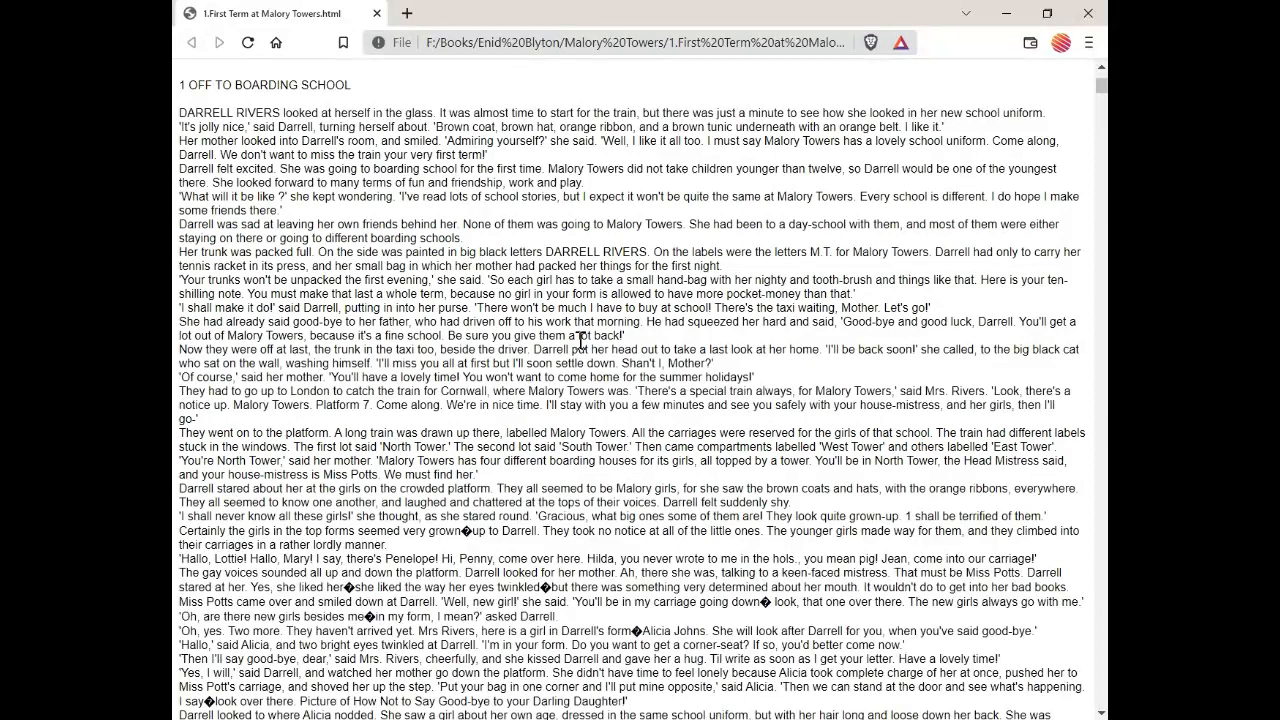
scroll("down", 3)
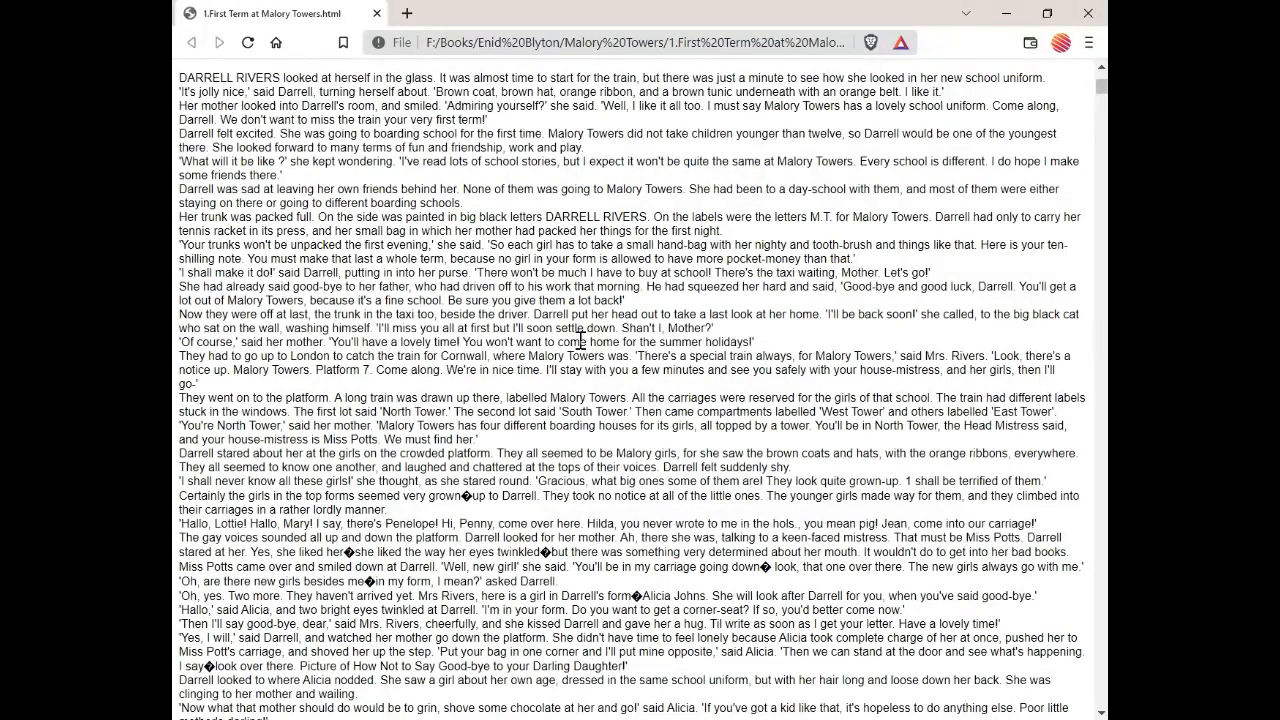
scroll("down", 3)
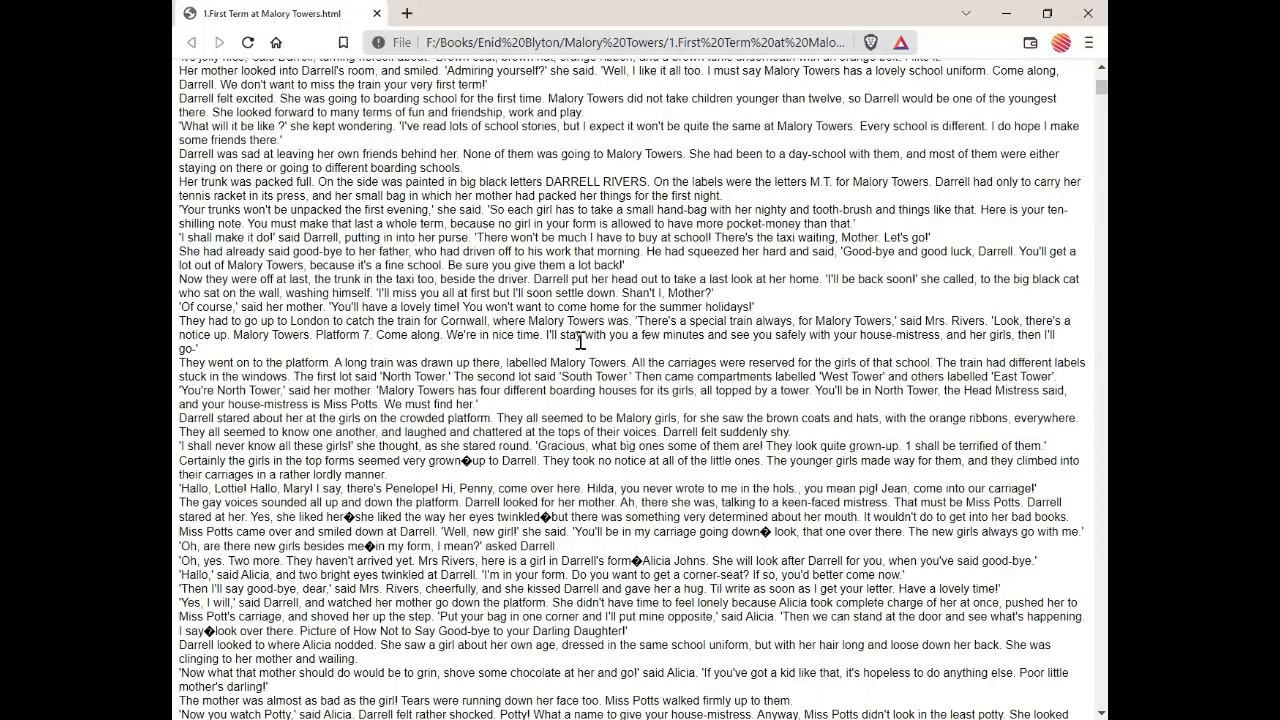
scroll("down", 3)
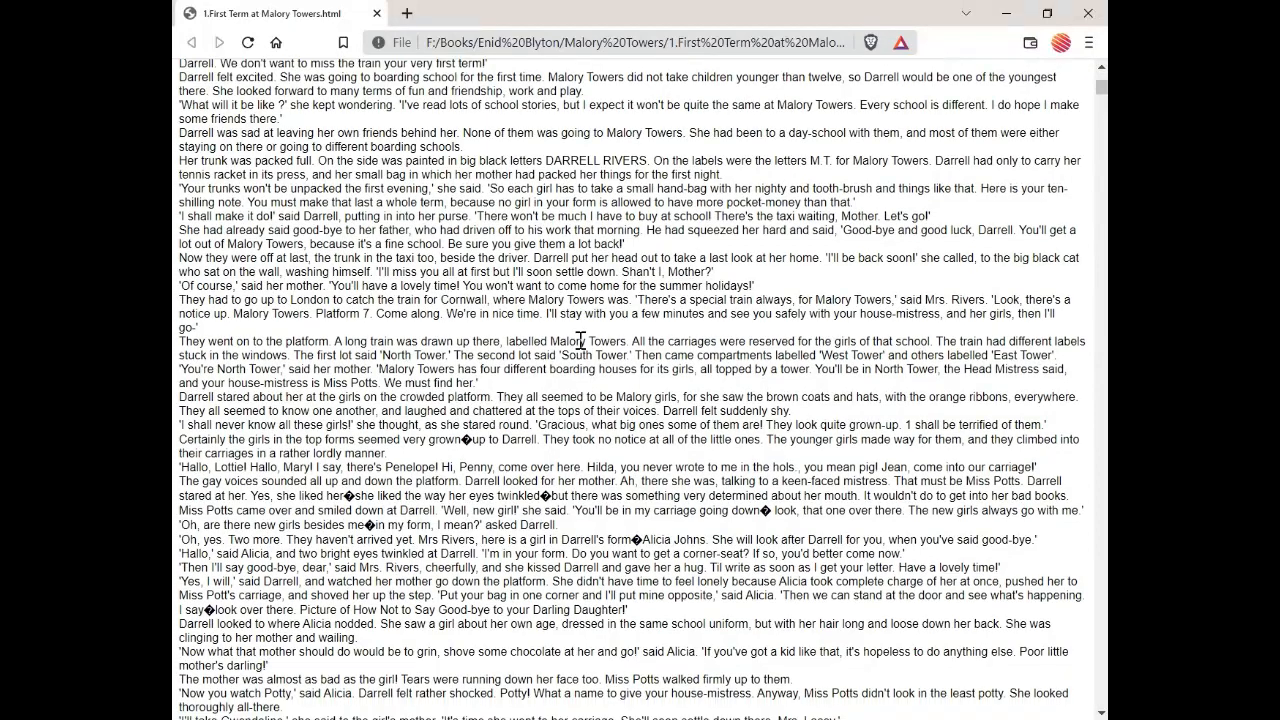
scroll("down", 3)
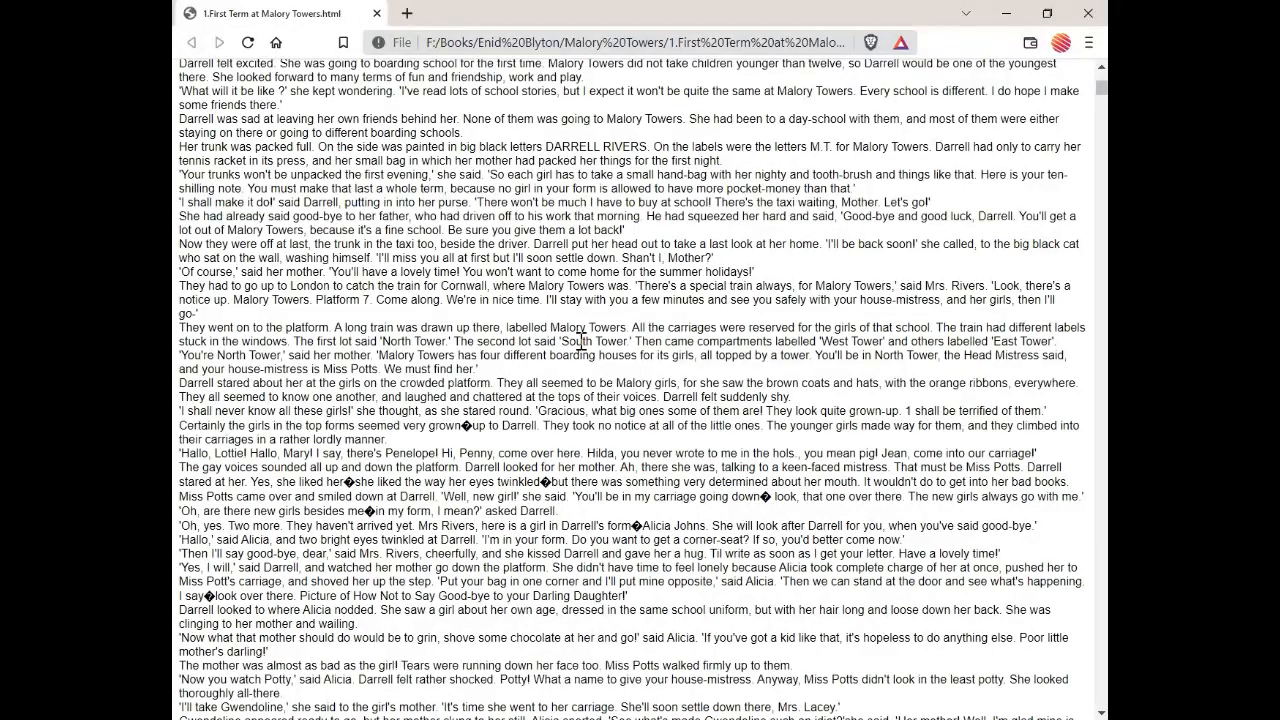
scroll("down", 3)
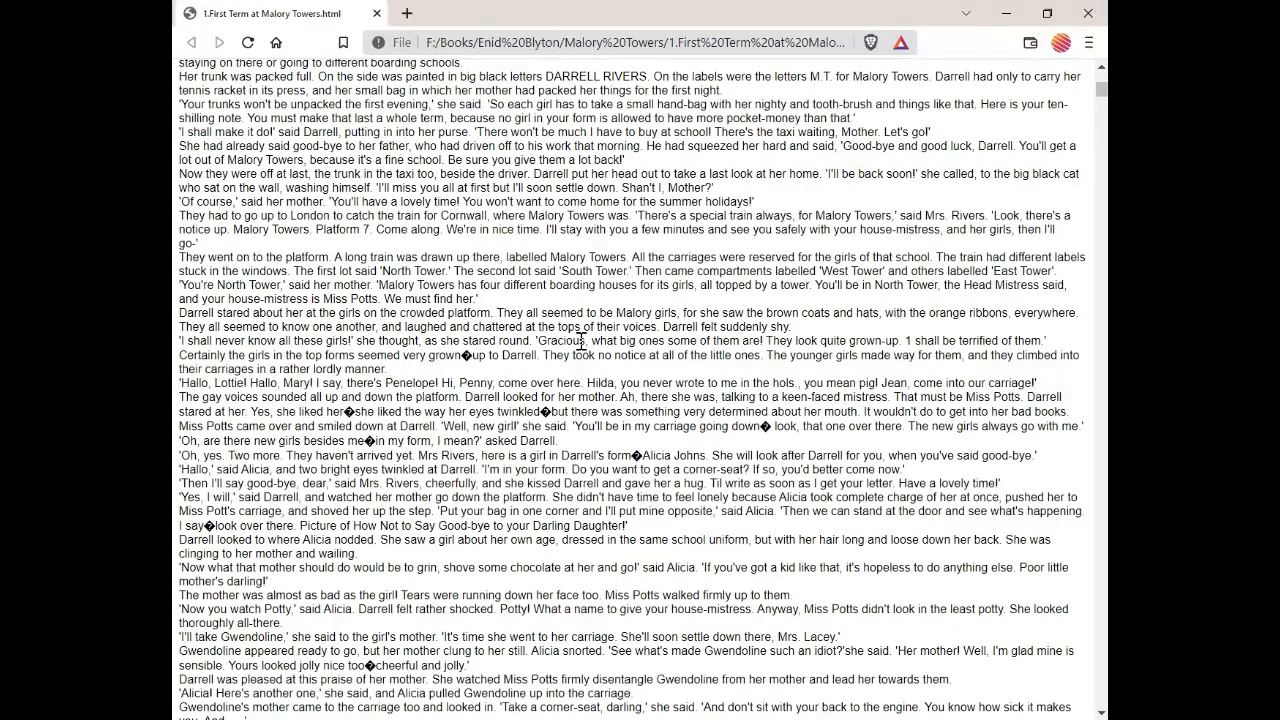
scroll("down", 3)
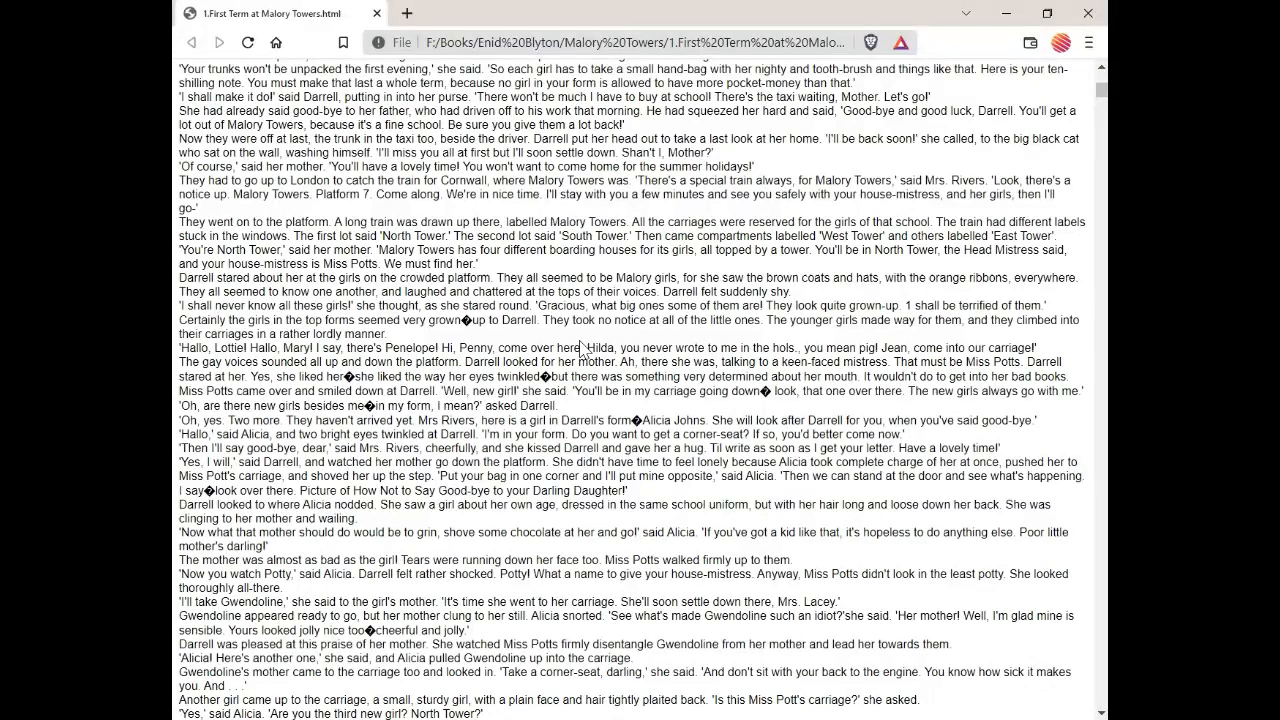
scroll("down", 3)
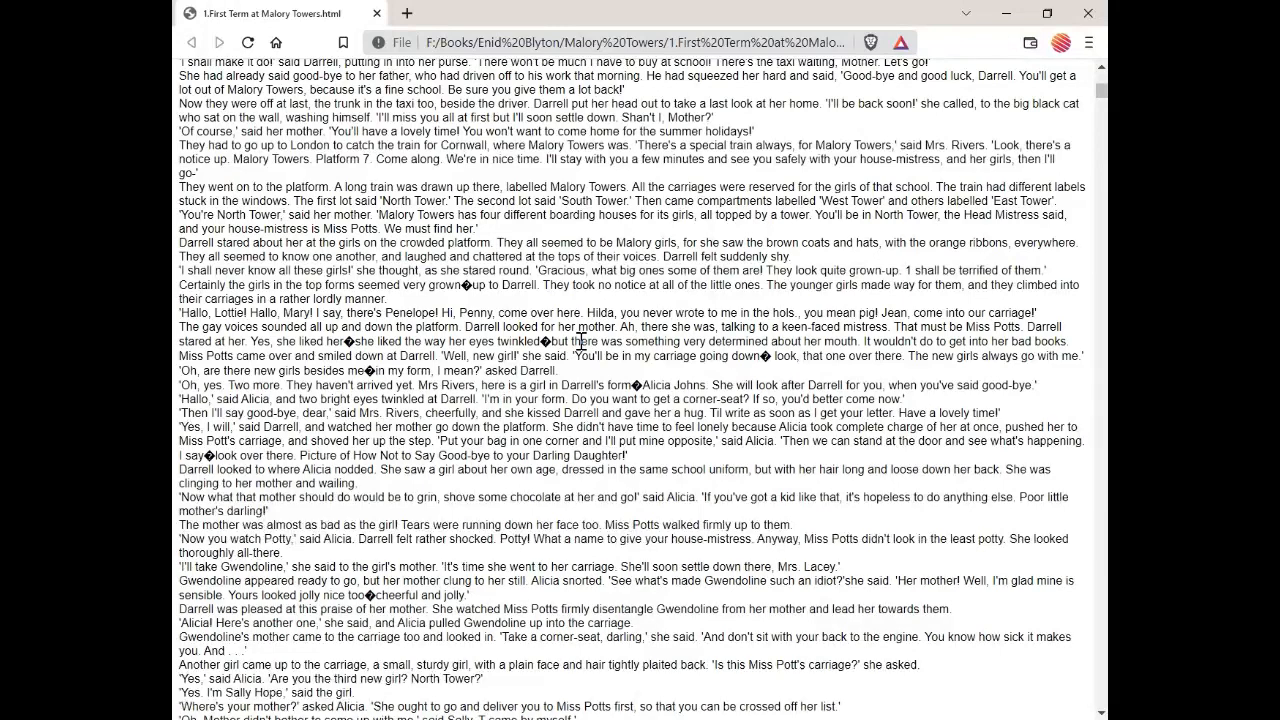
scroll("down", 3)
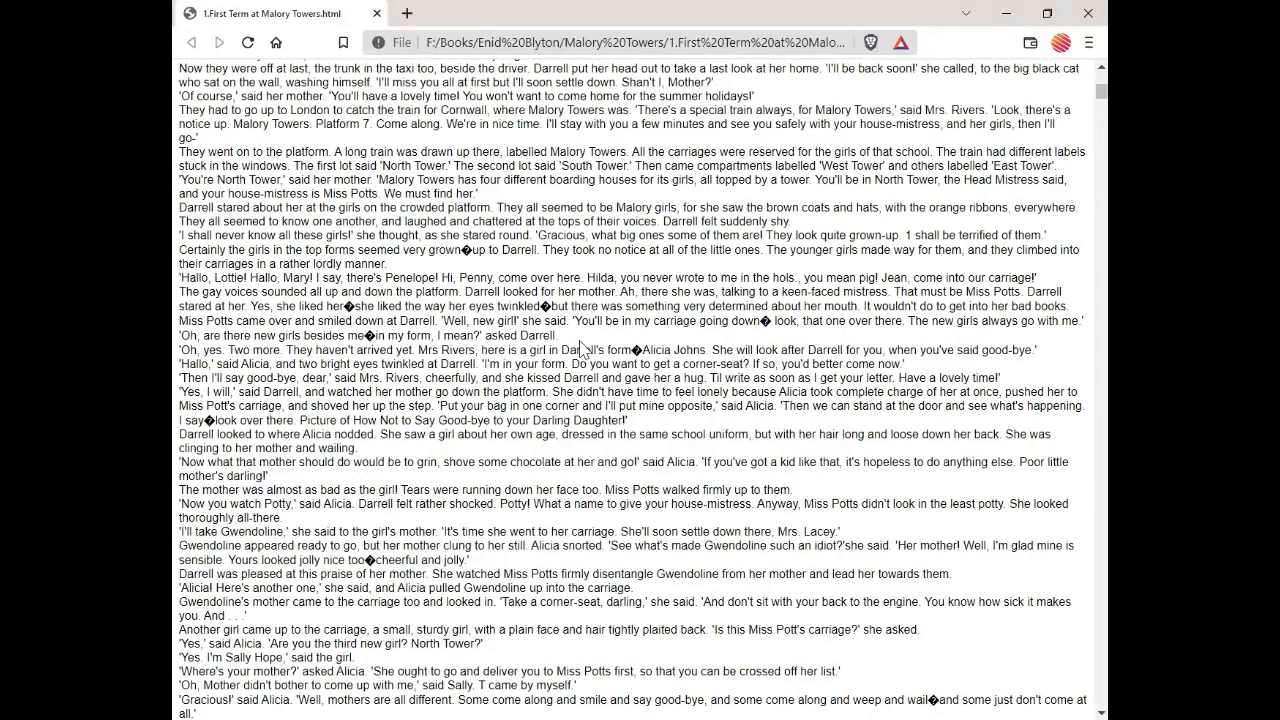
scroll("down", 3)
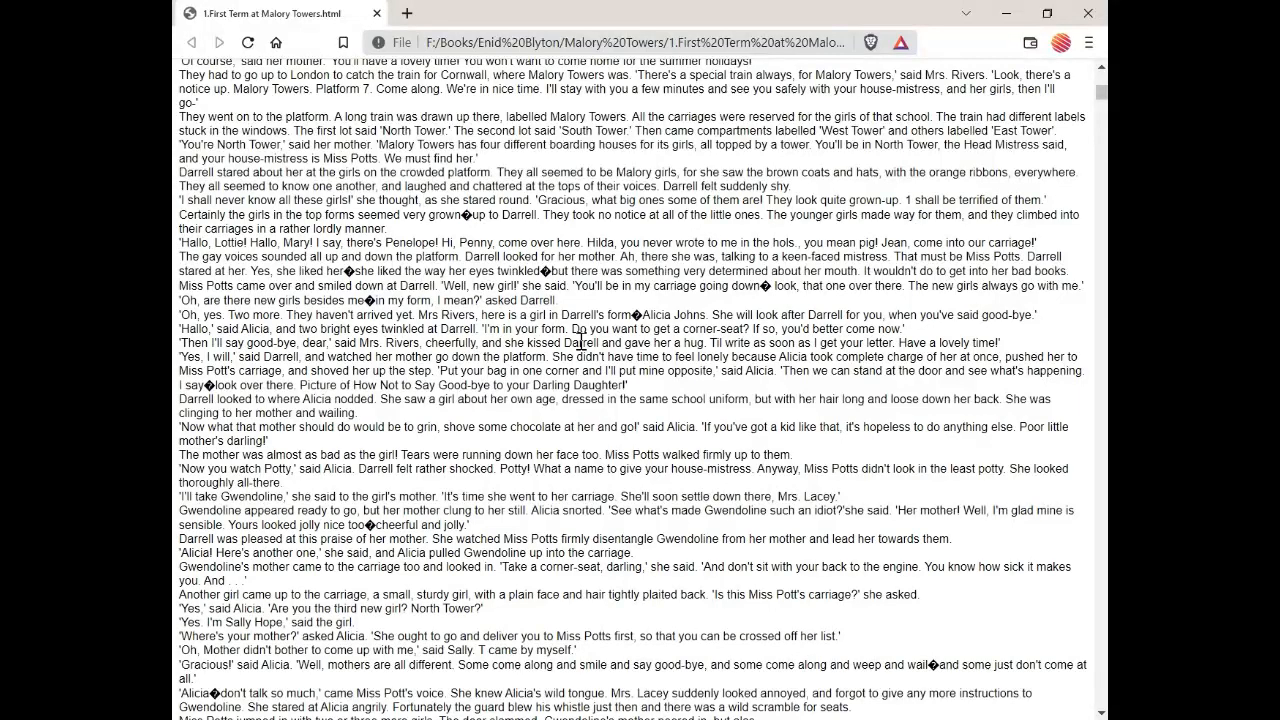
scroll("down", 3)
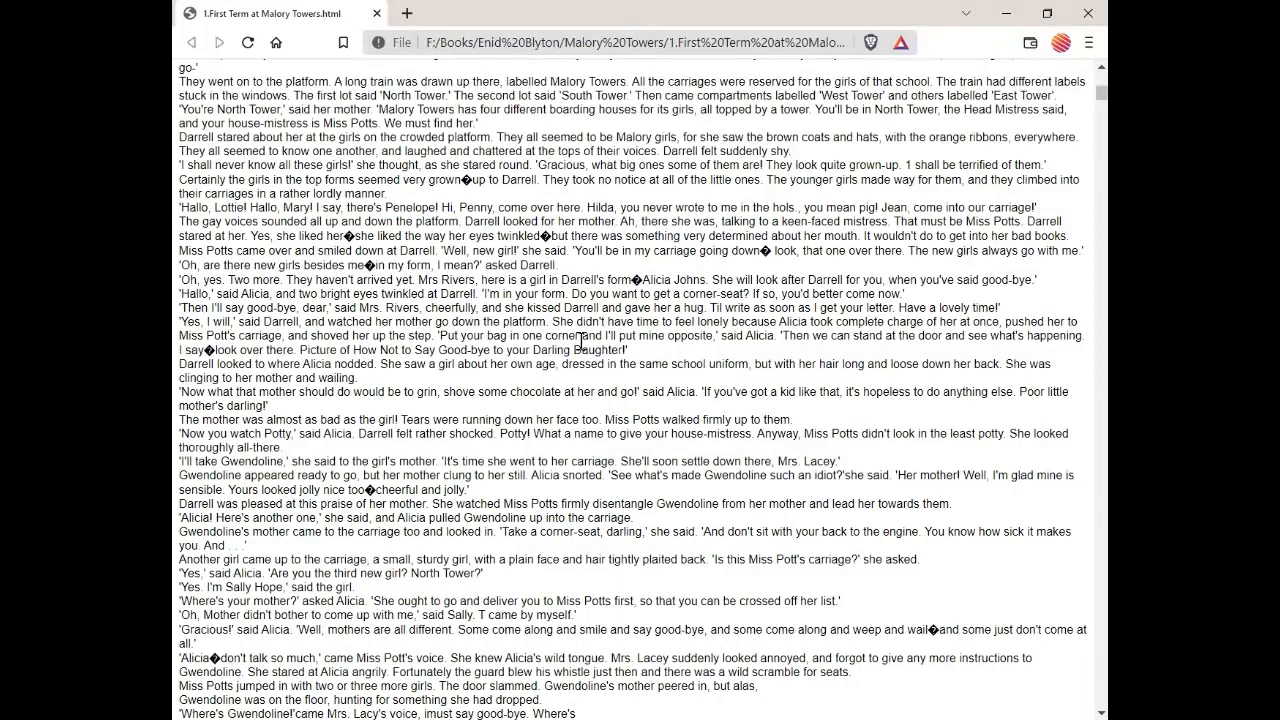
scroll("down", 3)
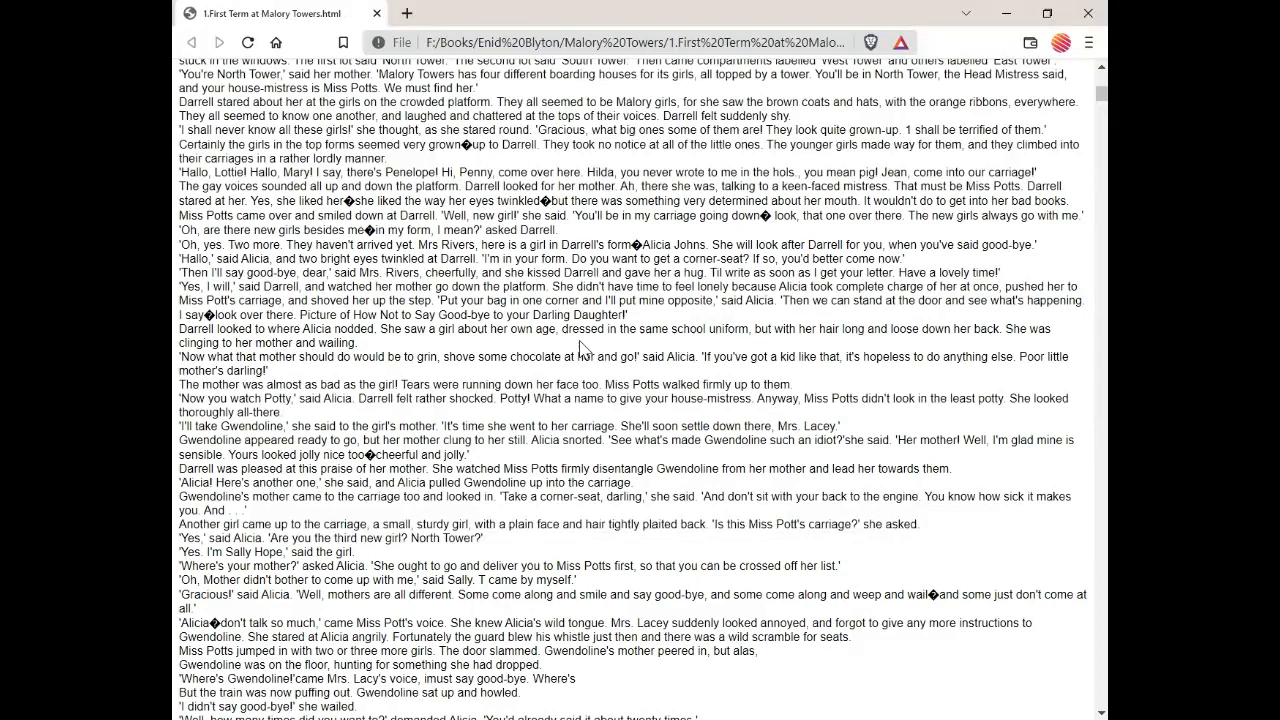
scroll("down", 3)
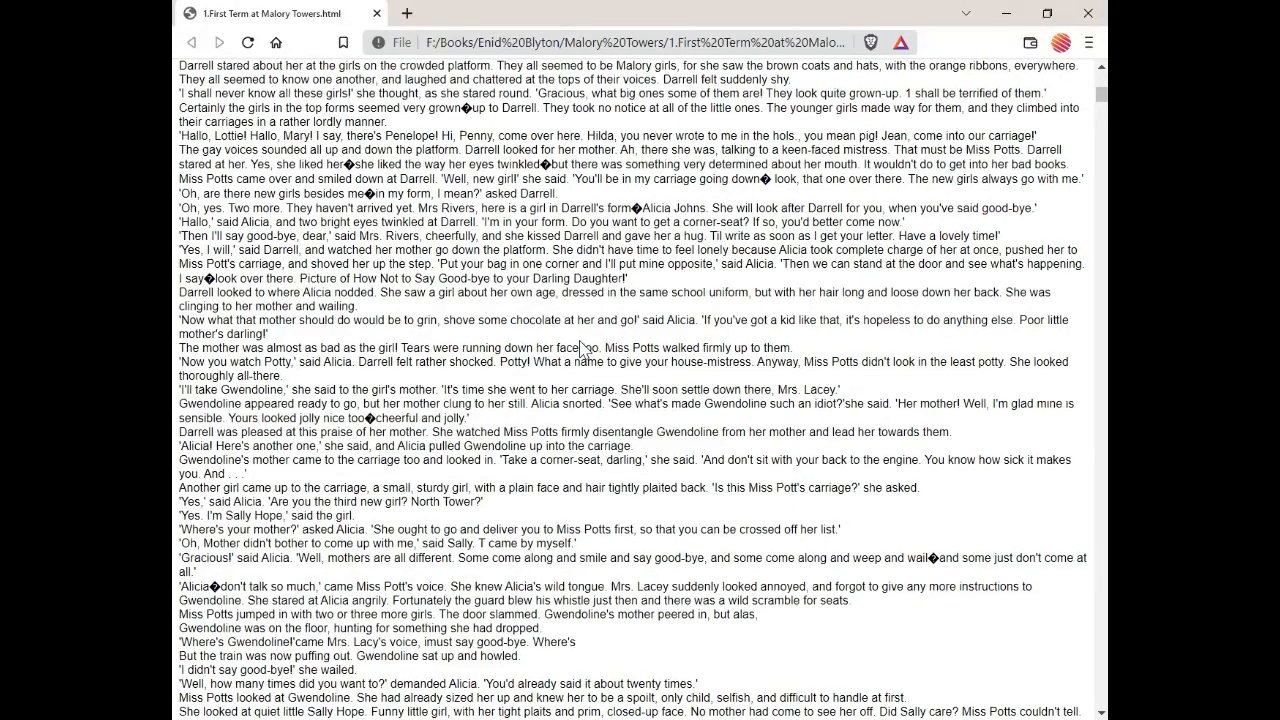
scroll("down", 3)
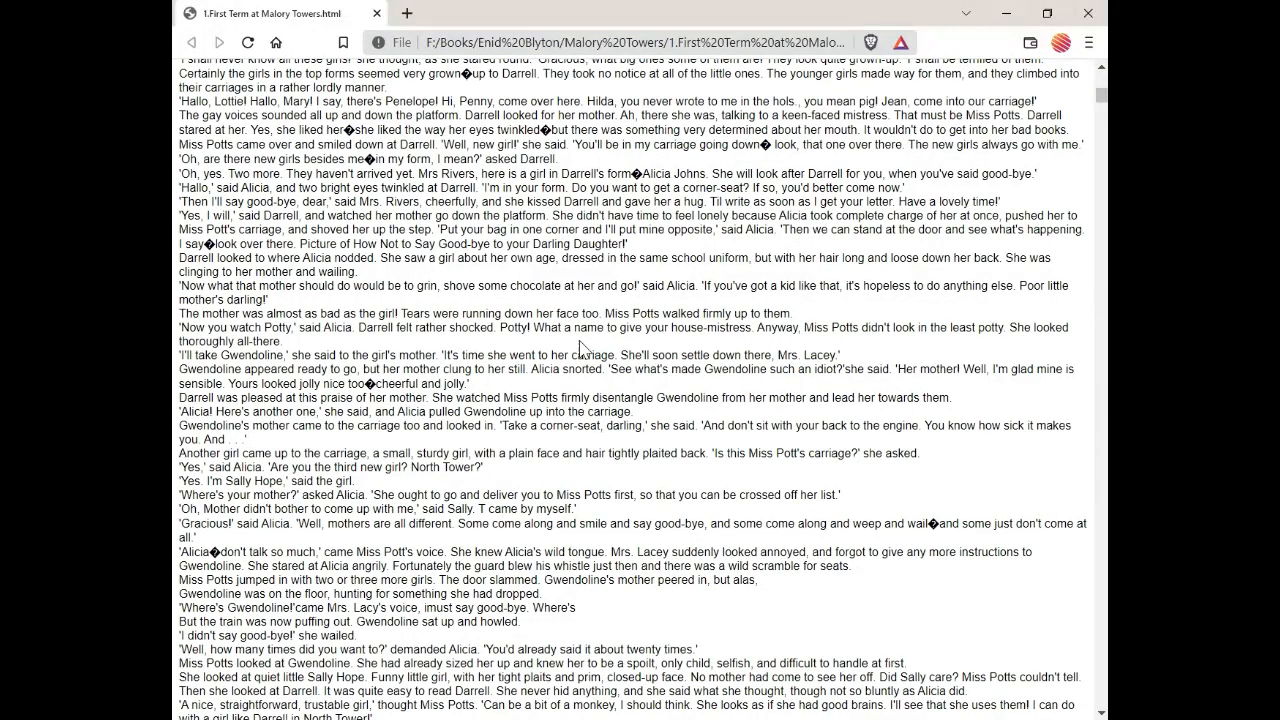
scroll("down", 3)
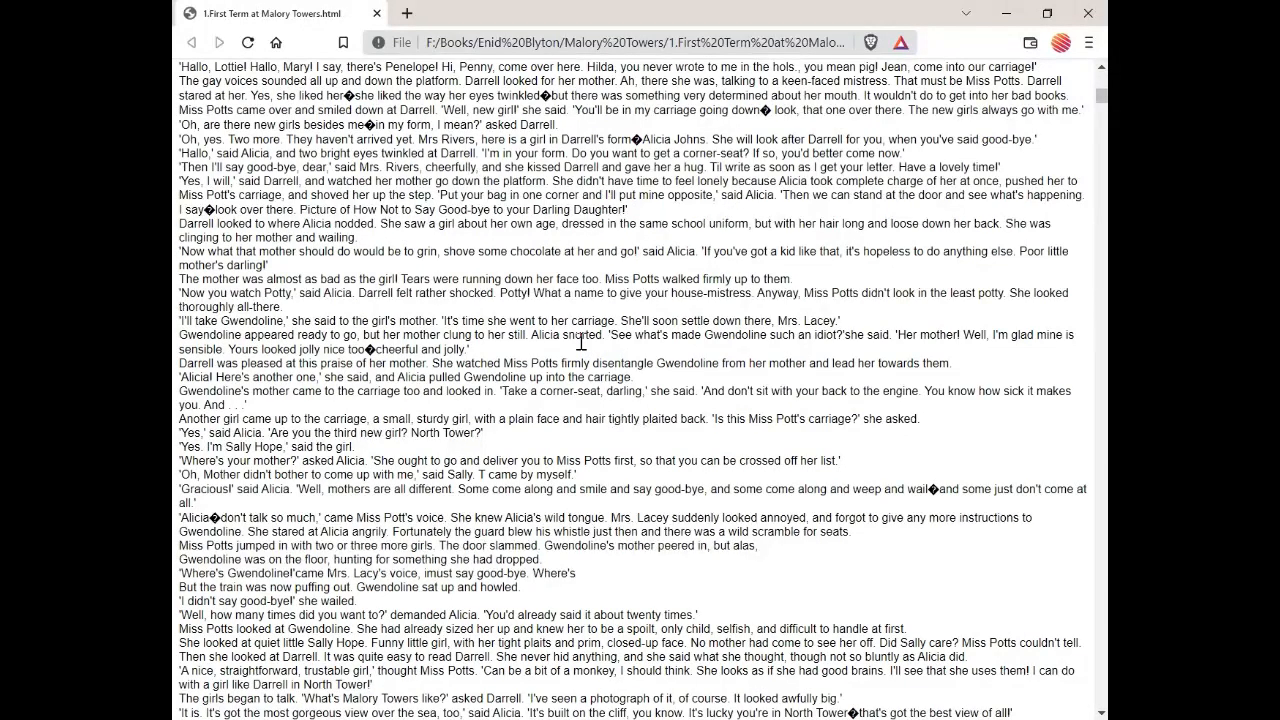
scroll("down", 3)
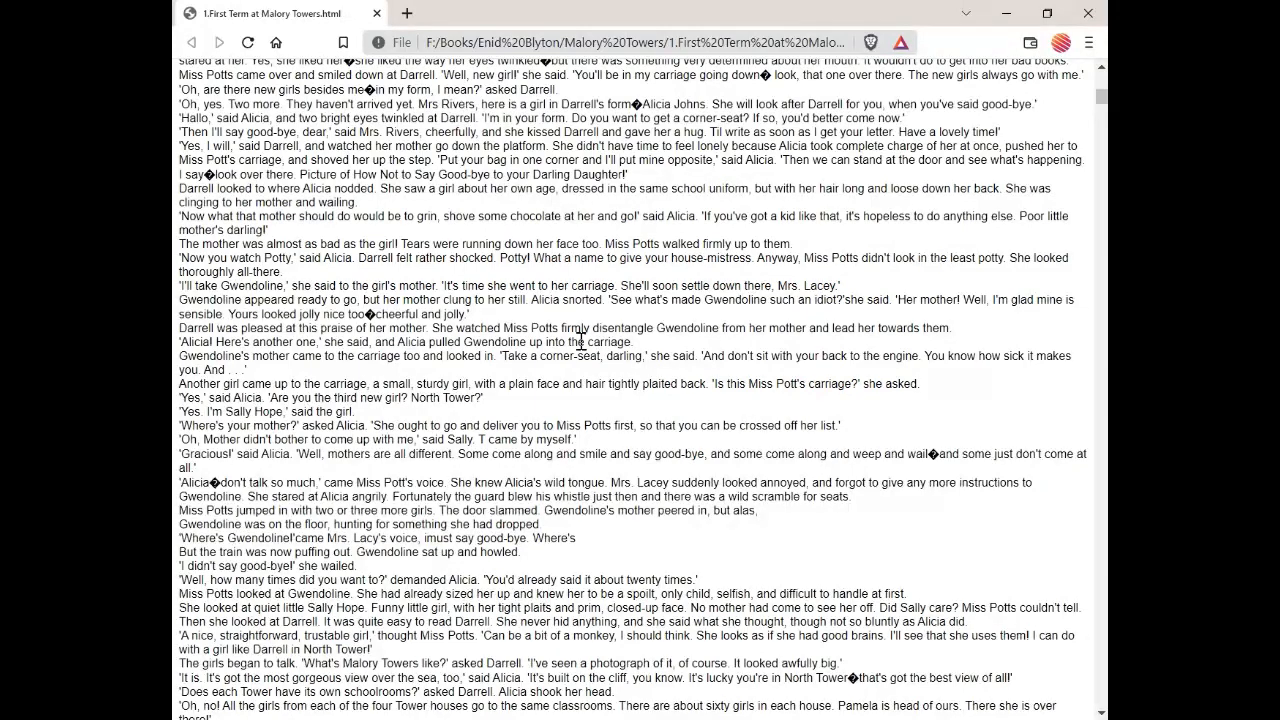
scroll("down", 3)
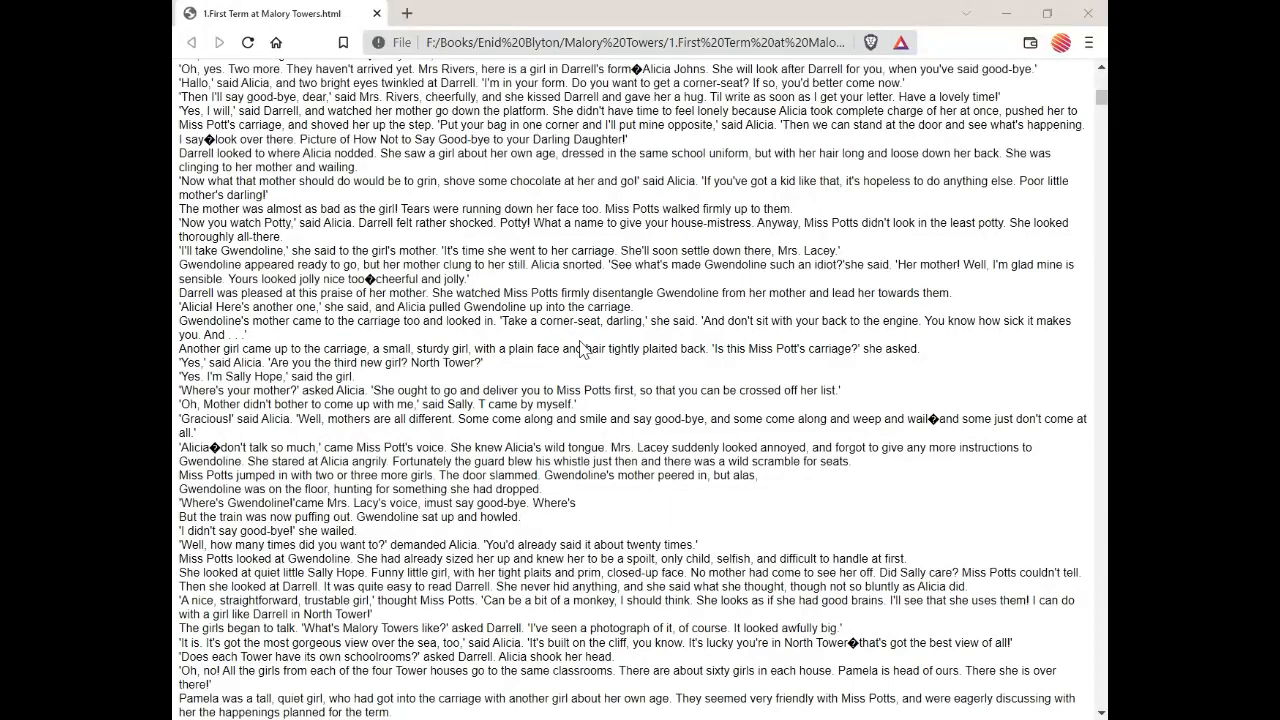
mouse_move(620, 356)
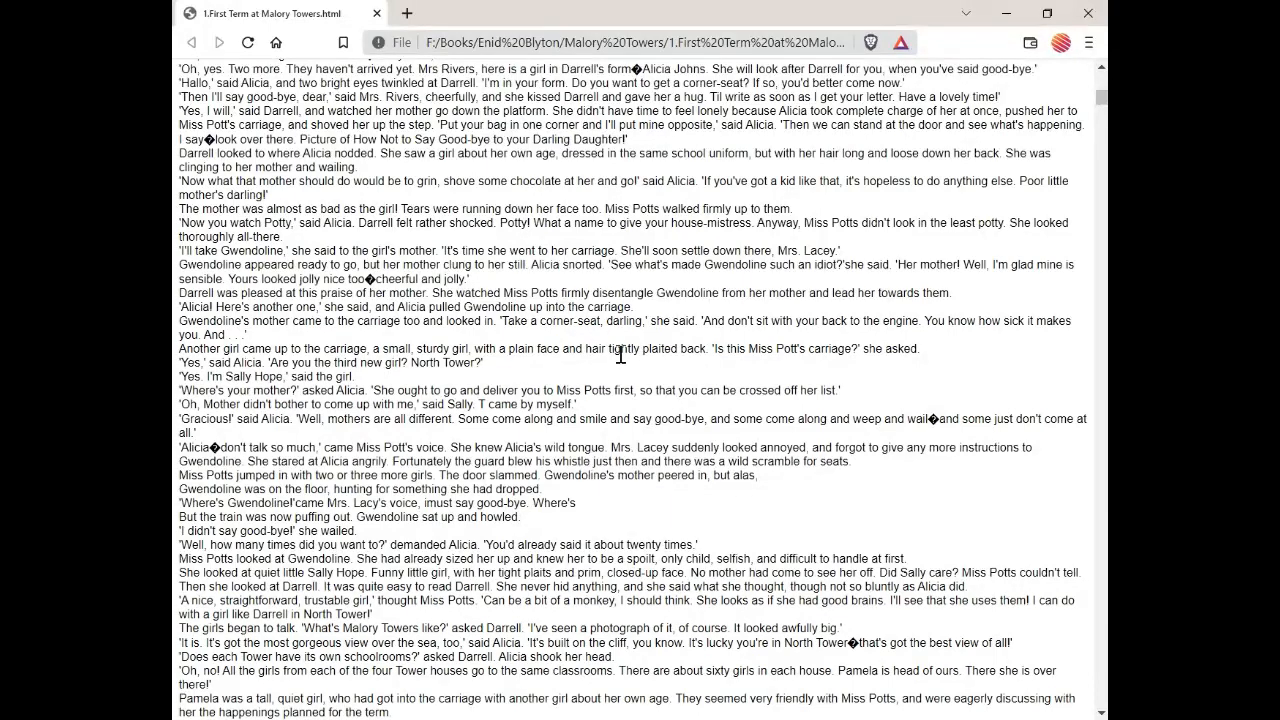
scroll("down", 3)
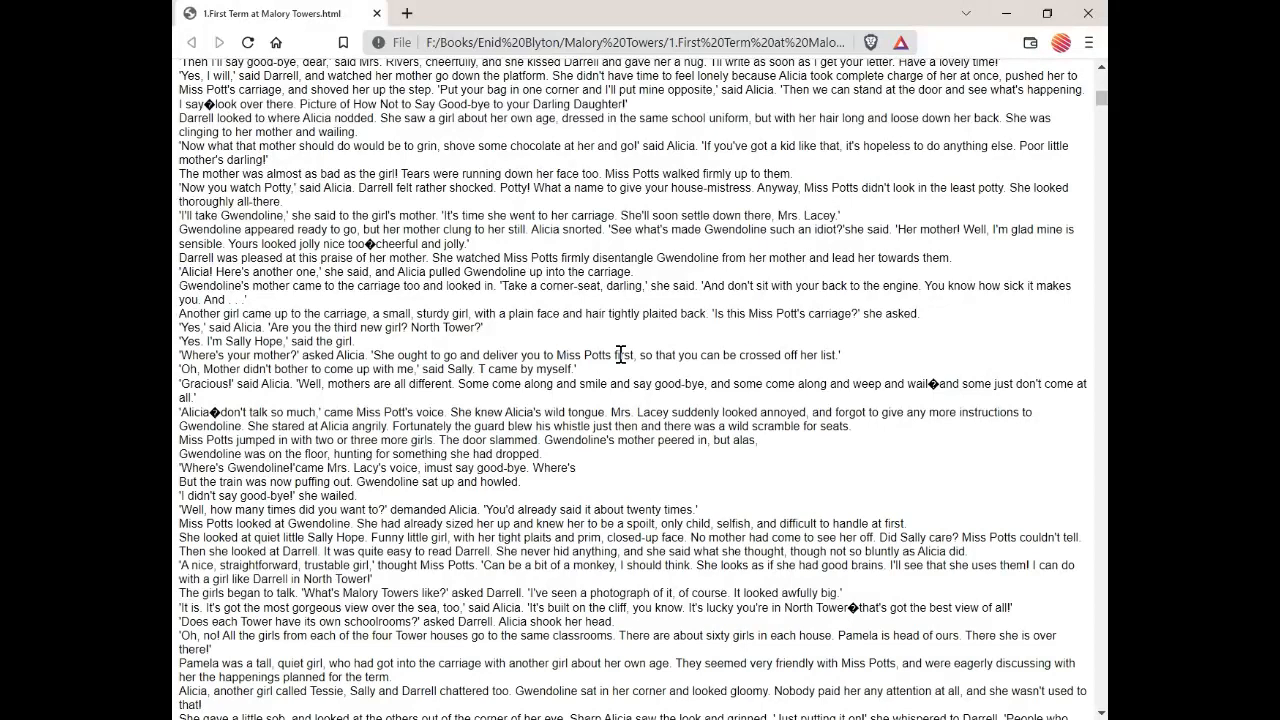
scroll("down", 3)
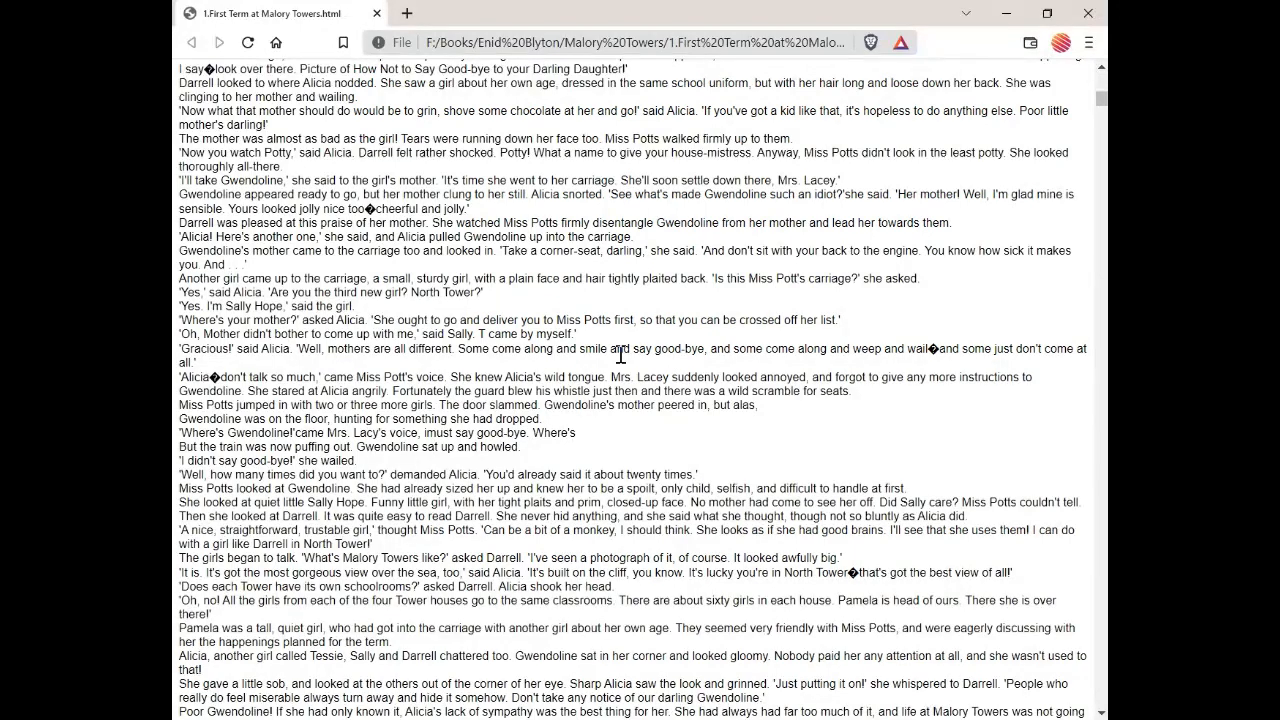
scroll("down", 3)
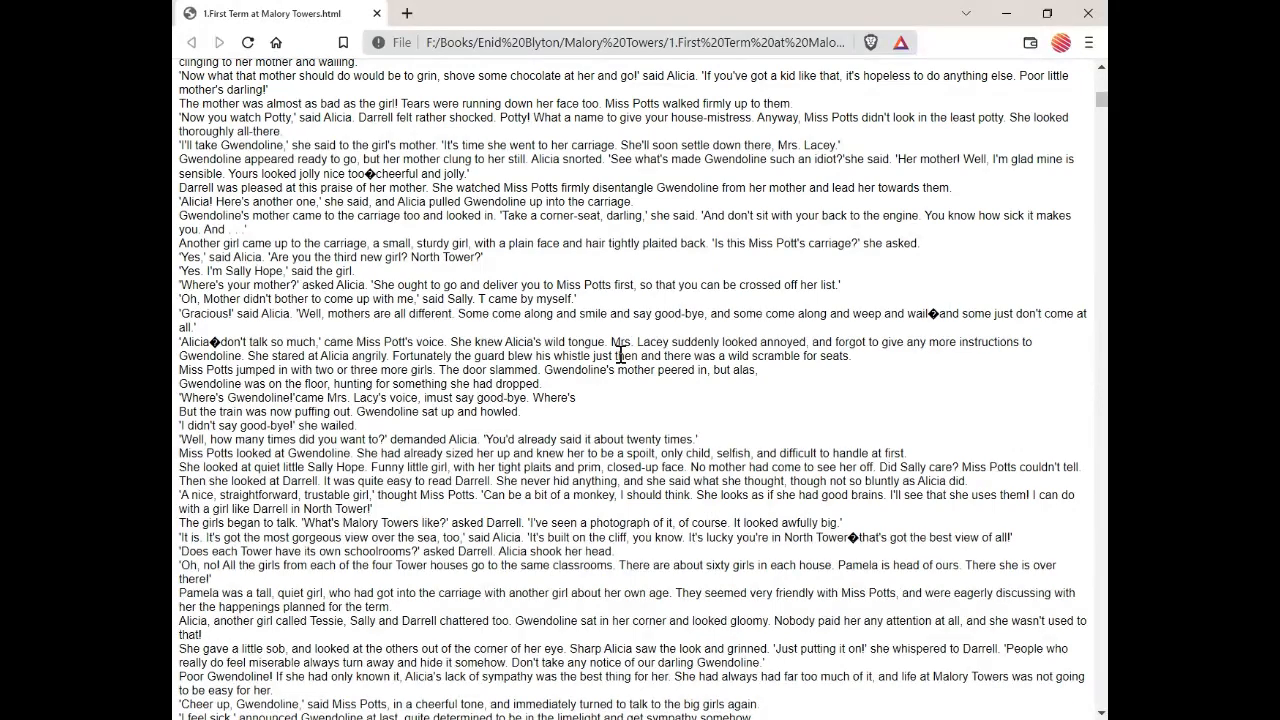
scroll("down", 3)
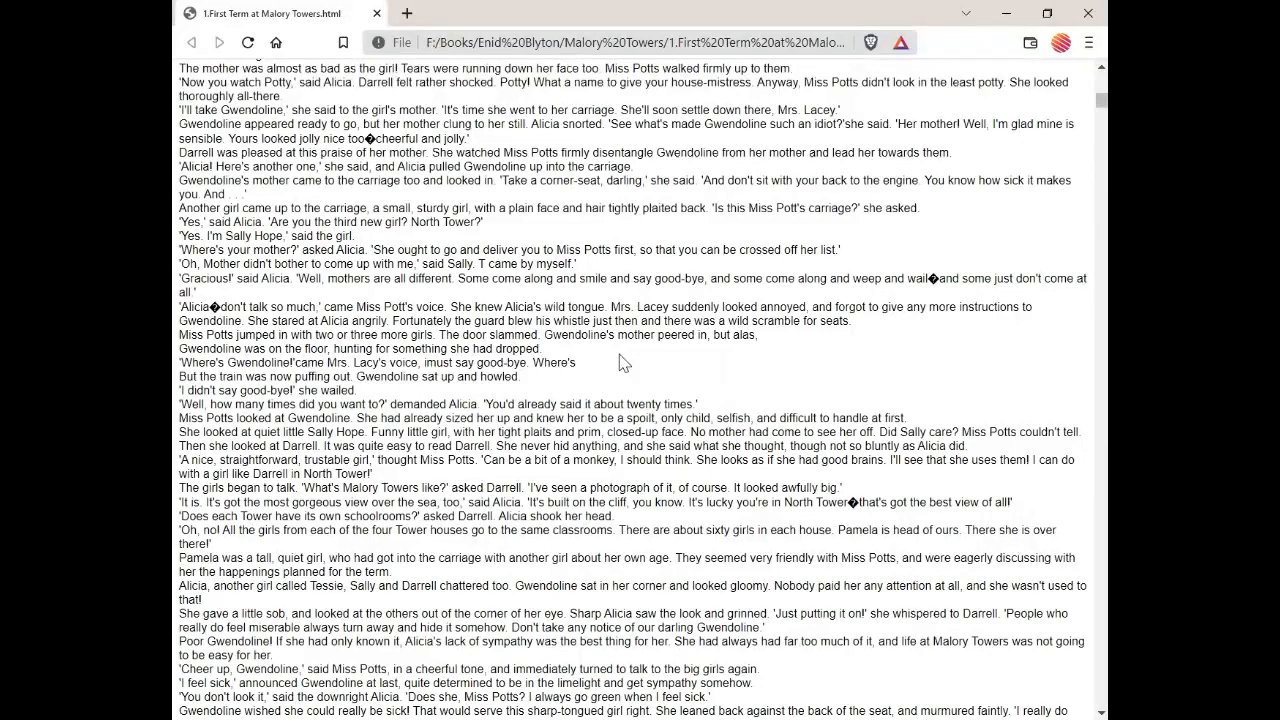
scroll("down", 3)
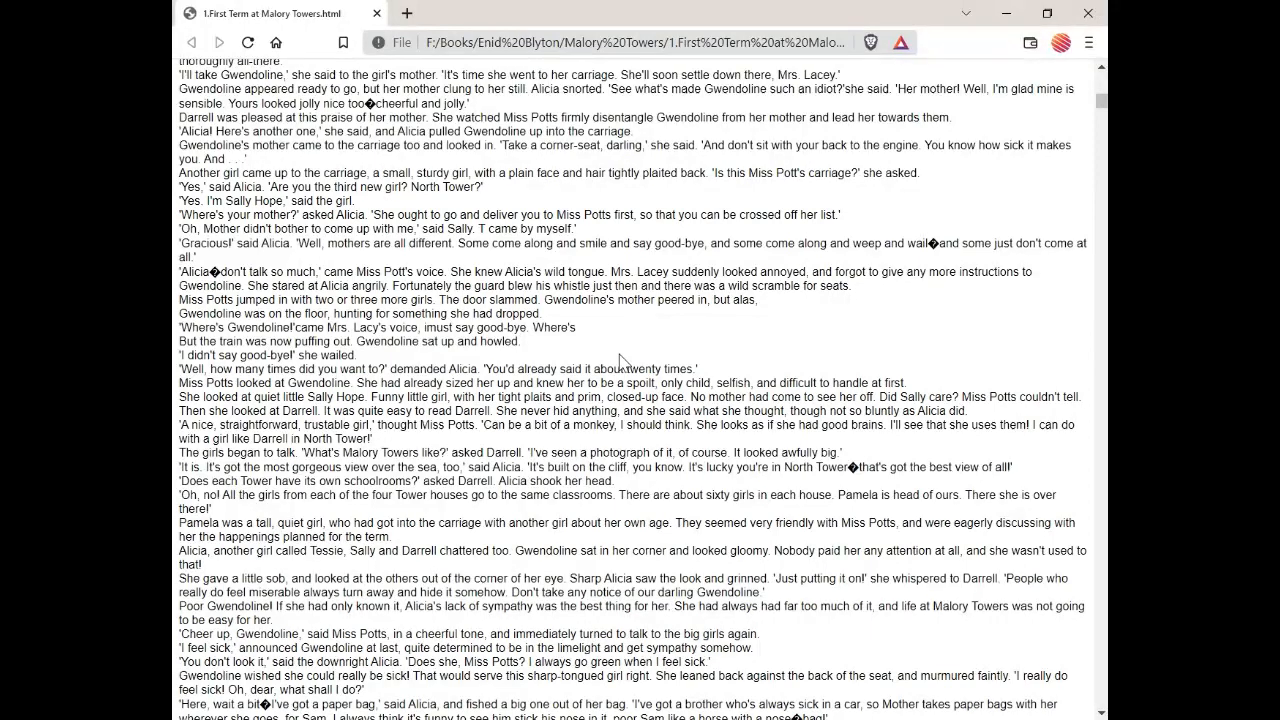
scroll("down", 3)
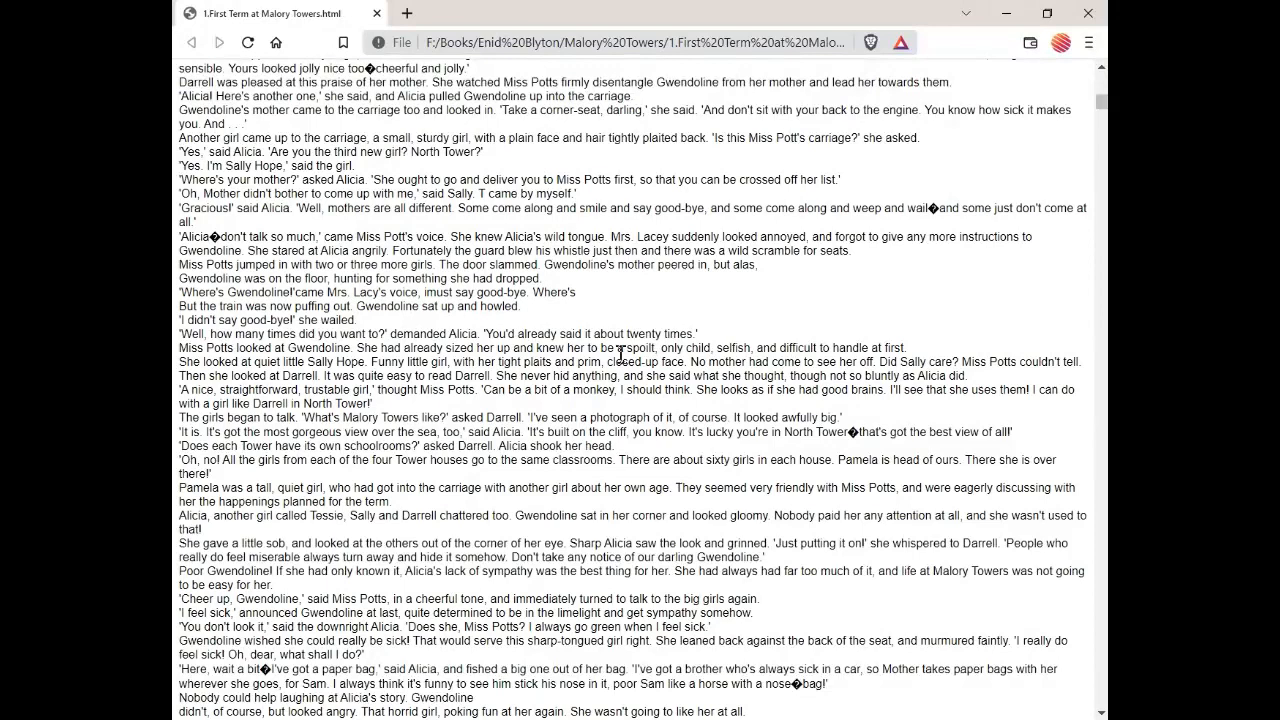
scroll("down", 3)
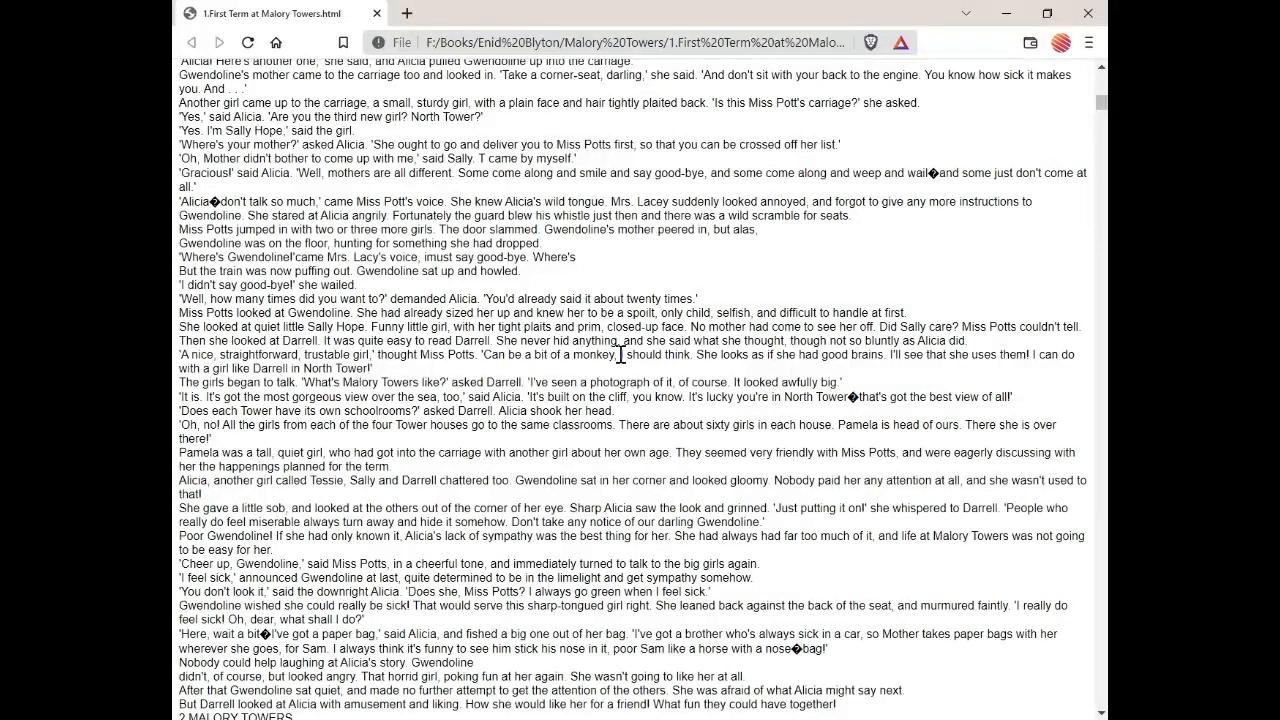
scroll("down", 3)
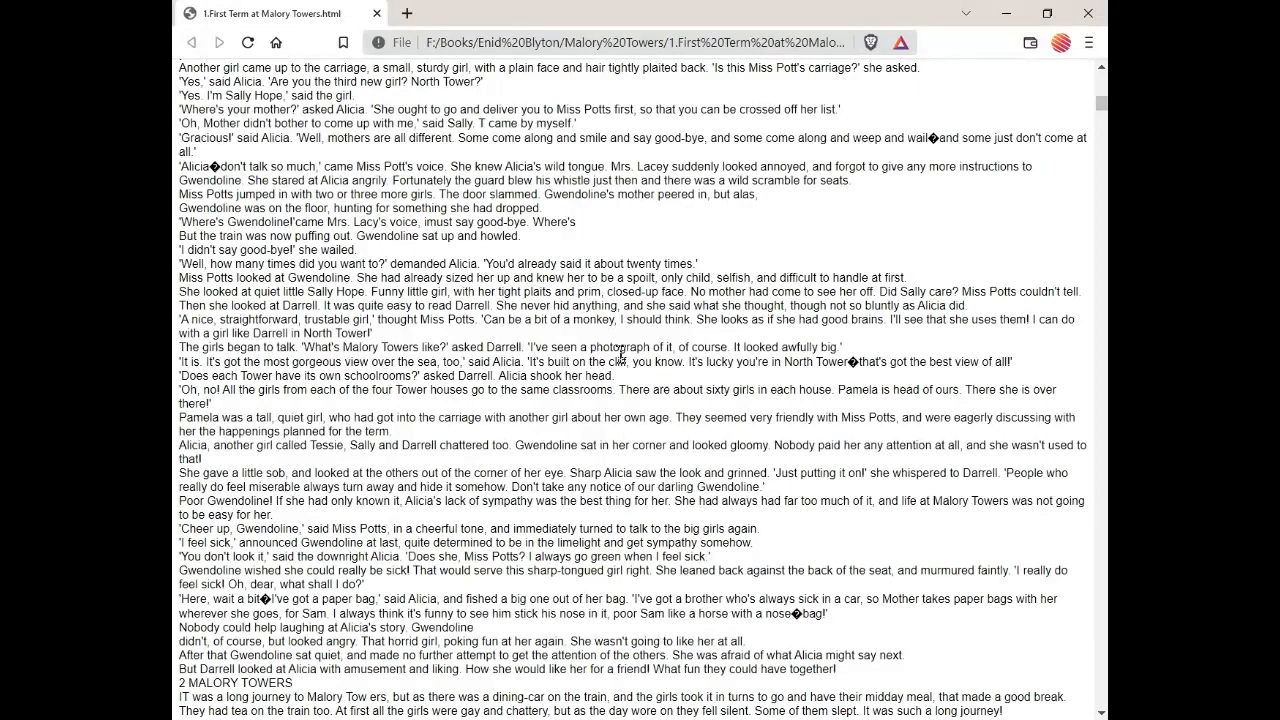
scroll("down", 3)
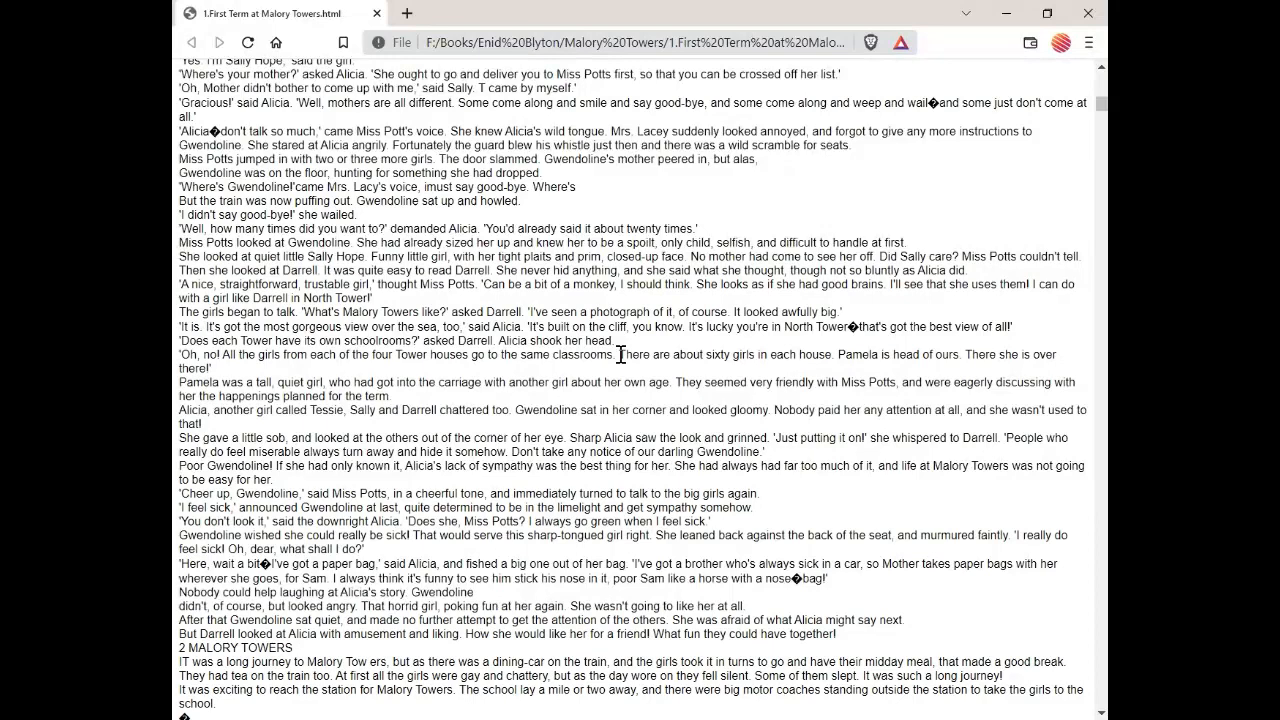
mouse_move(622, 354)
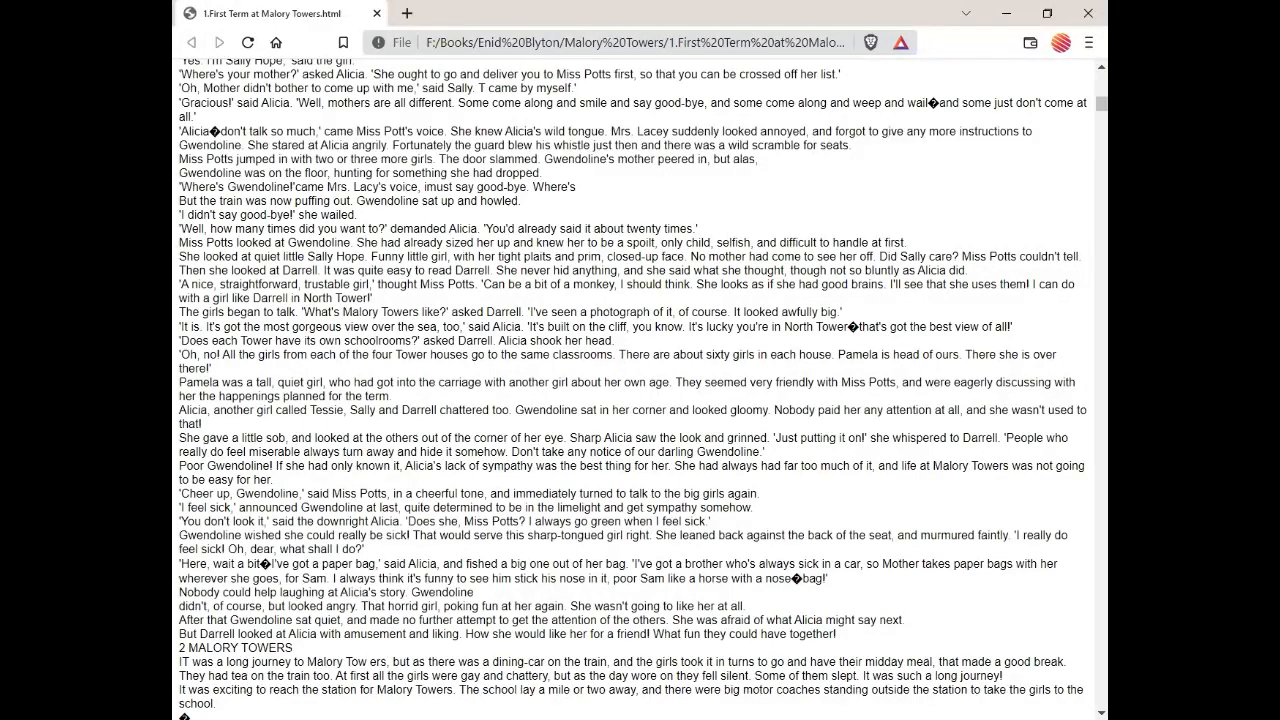